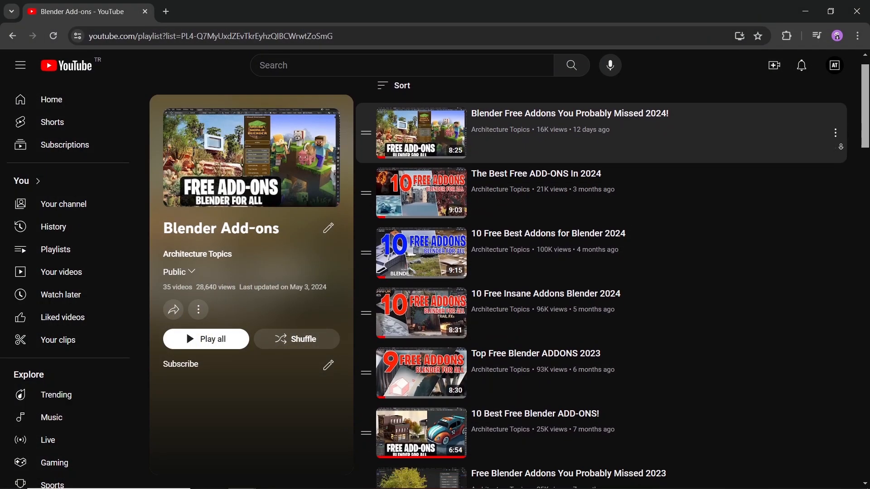
Step: Look through the free Rain and Splashes project page description
scroll(down, 3)
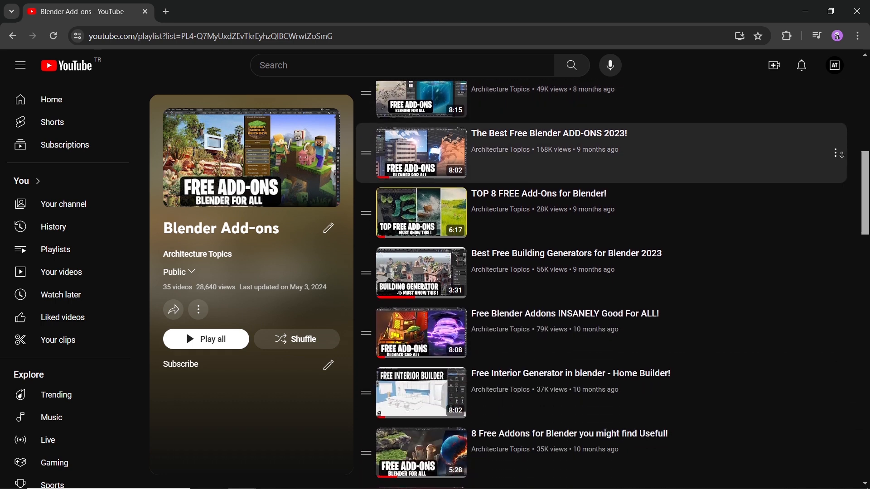
scroll(down, 3)
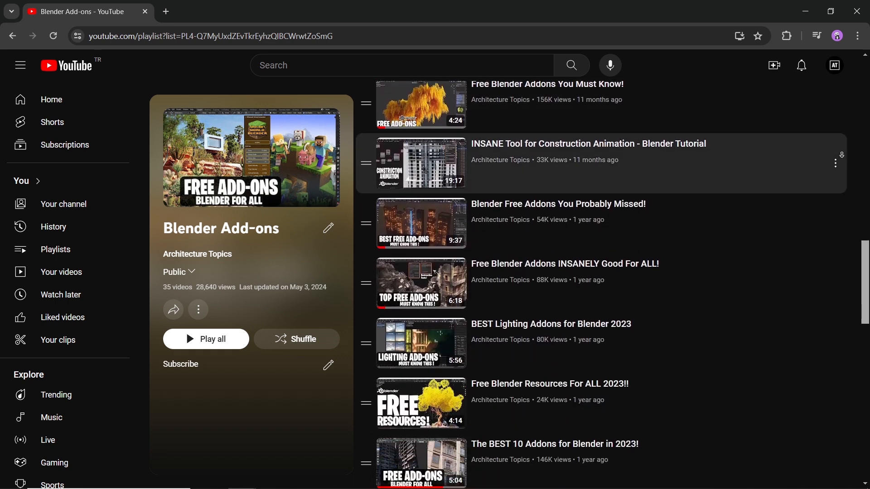
scroll(down, 3)
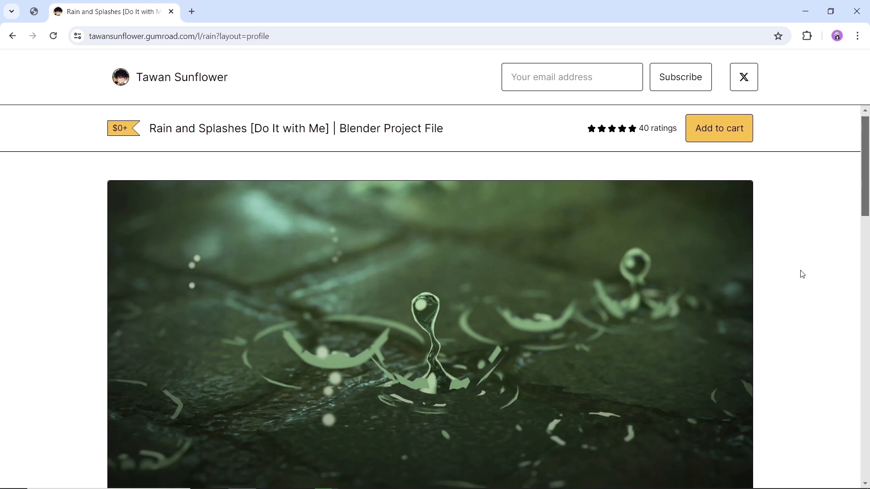
scroll(down, 3)
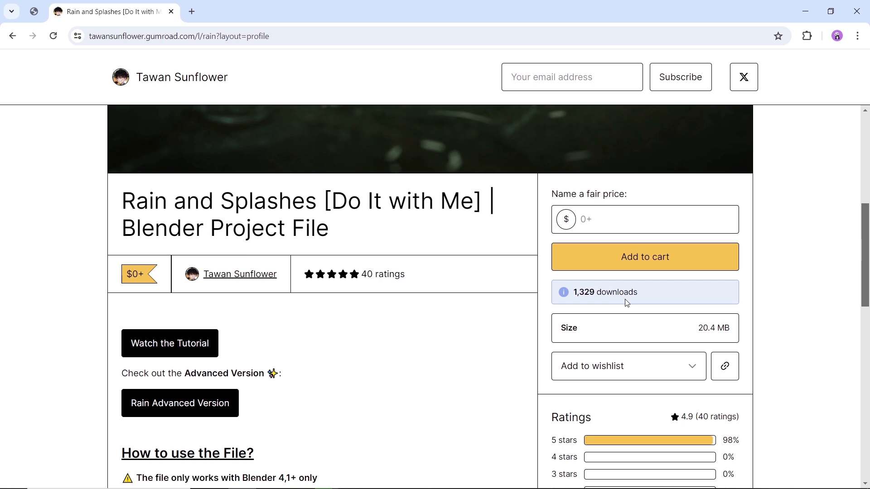
mouse_move(620, 296)
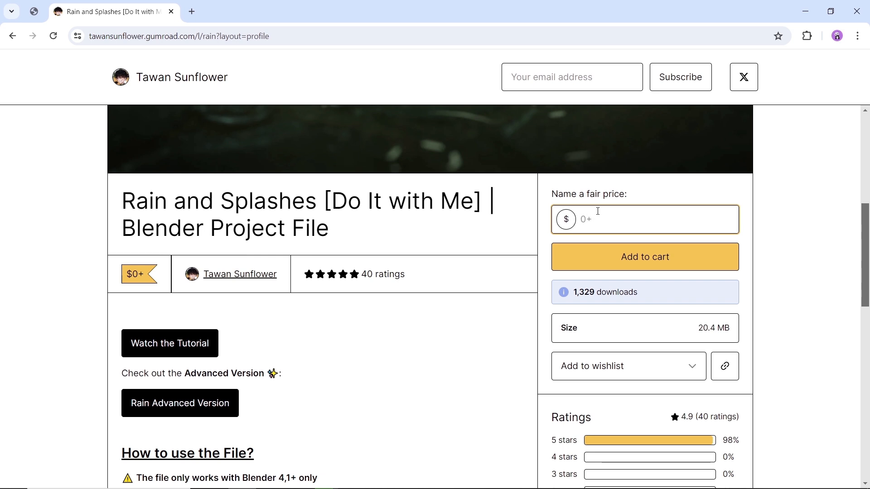
mouse_move(168, 341)
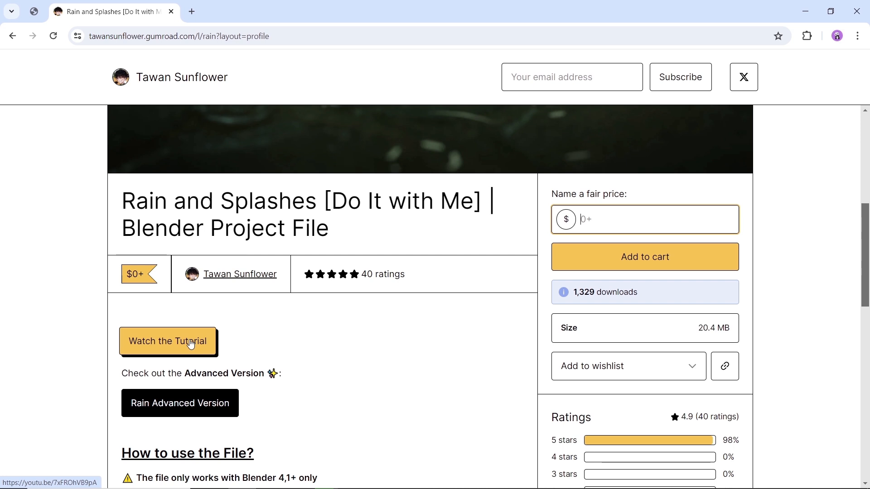
mouse_move(179, 401)
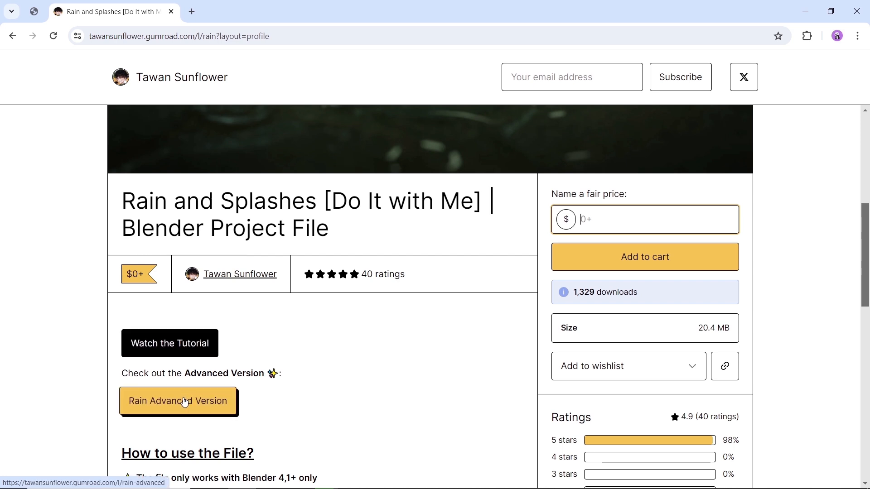
Step: Check the $10+ Rain Advanced Version page, then return to the free Do It with Me page
click(179, 402)
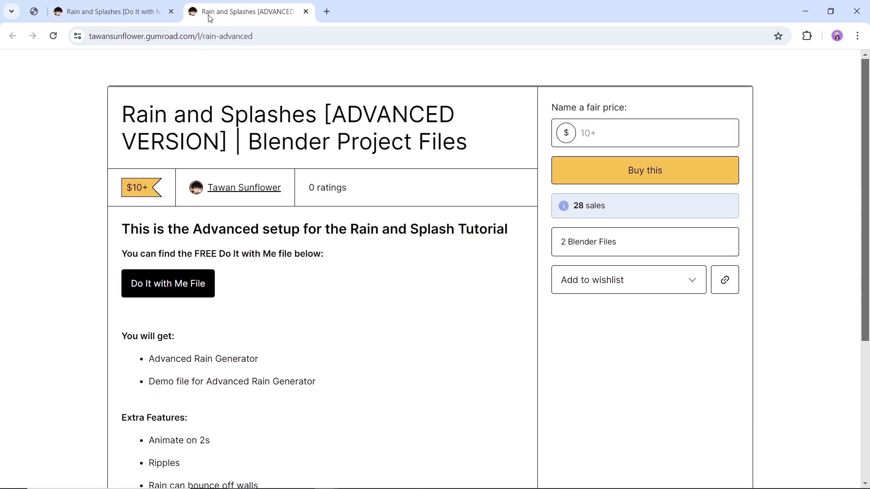
scroll(down, 3)
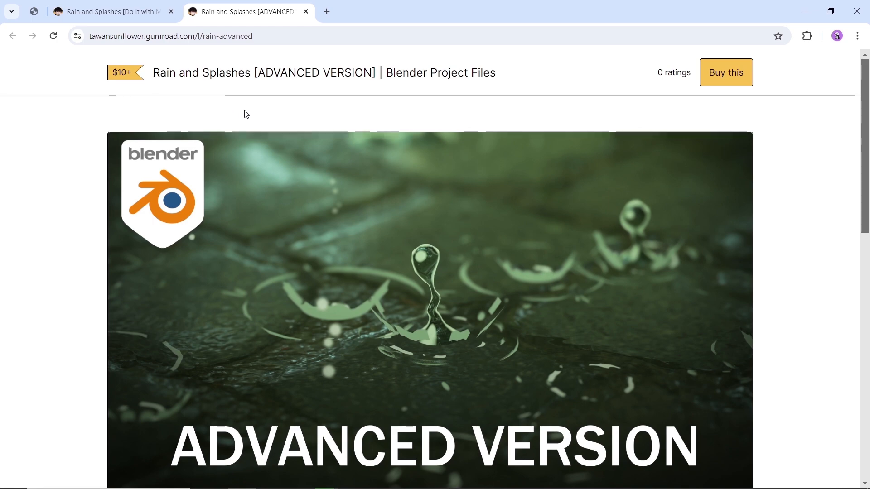
scroll(down, 3)
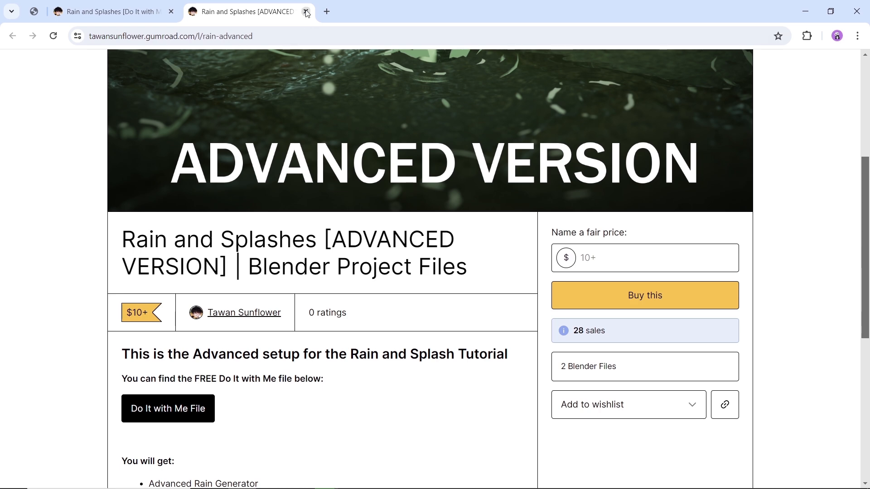
click(307, 12)
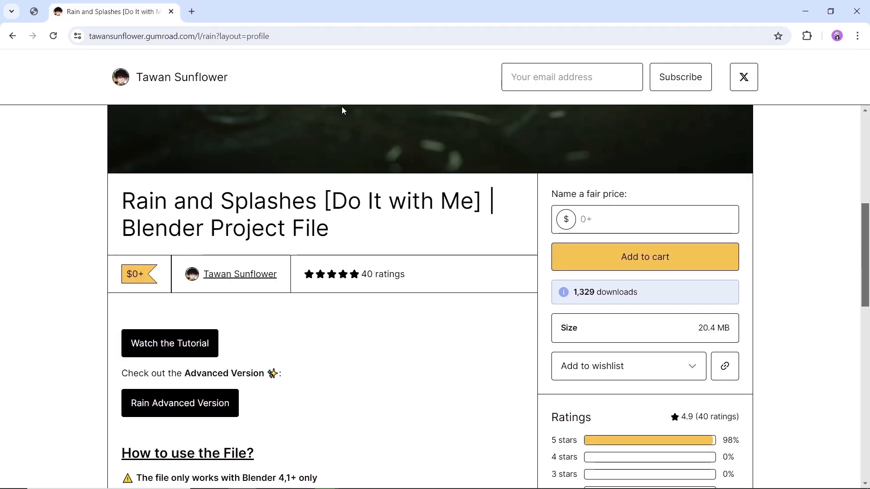
Step: Draw a guide line with Curve Draw so the geometry-nodes modifier grows an anime tree along it
scroll(down, 3)
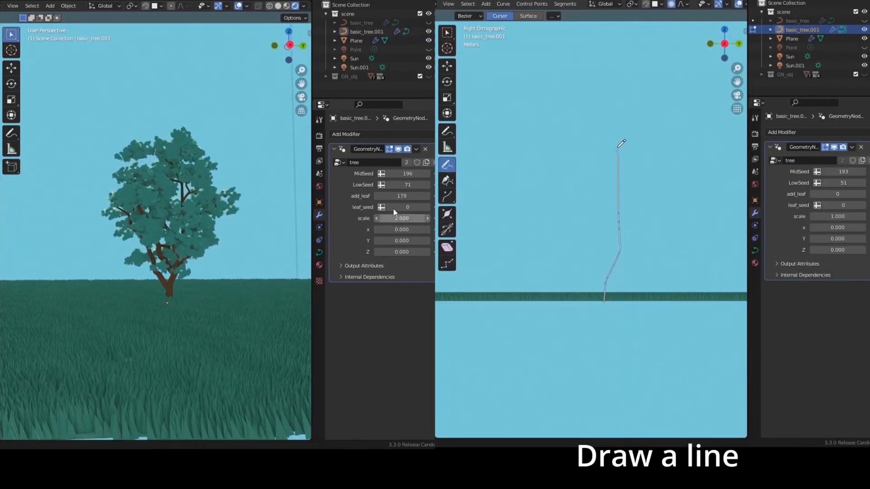
drag(621, 142, 604, 299)
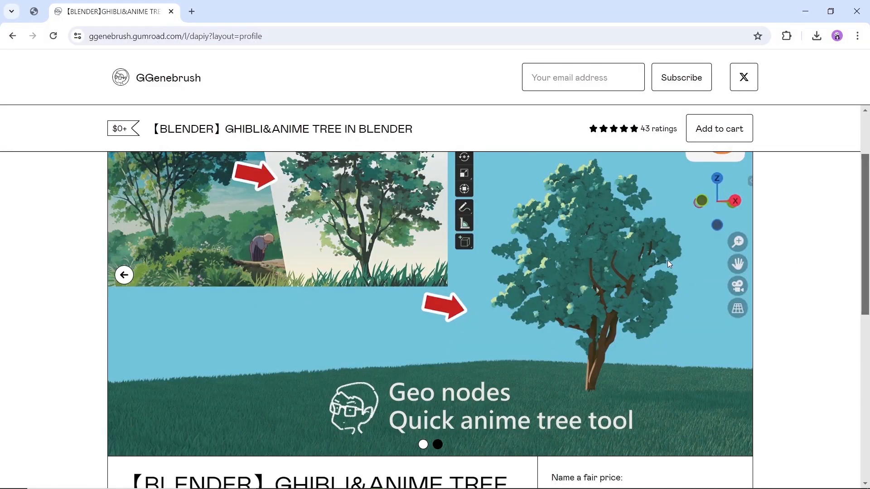
Step: Enter an amount in the Name a fair price field of the GHIBLI&ANIME TREE product
scroll(down, 3)
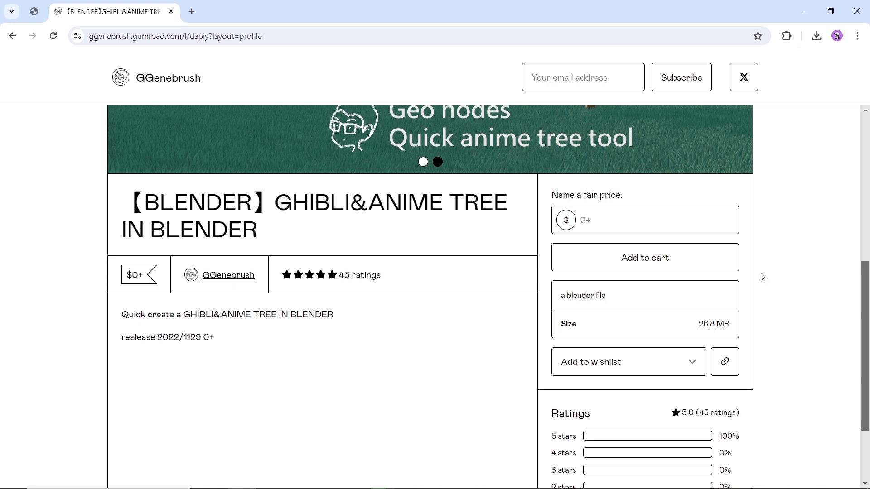
mouse_move(134, 274)
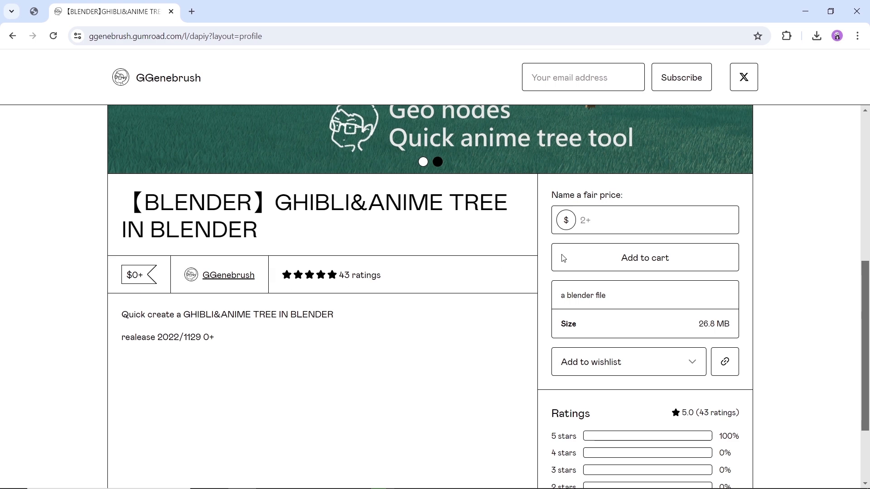
click(643, 219)
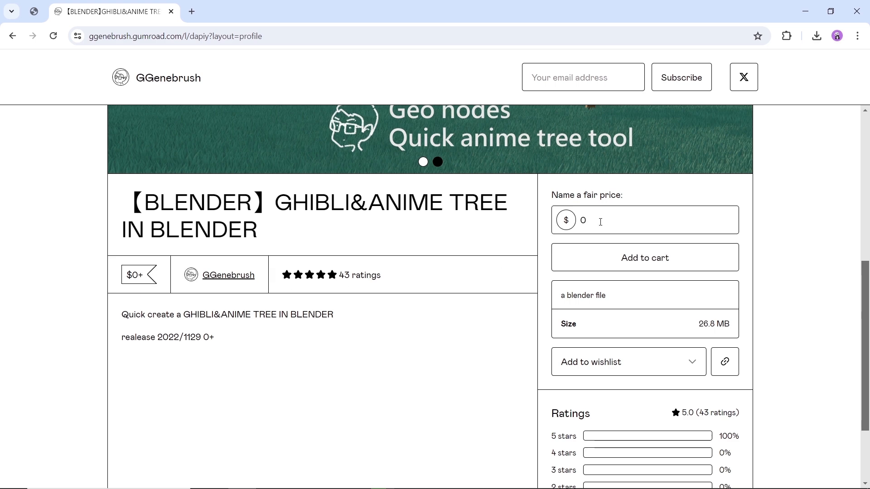
text(5)
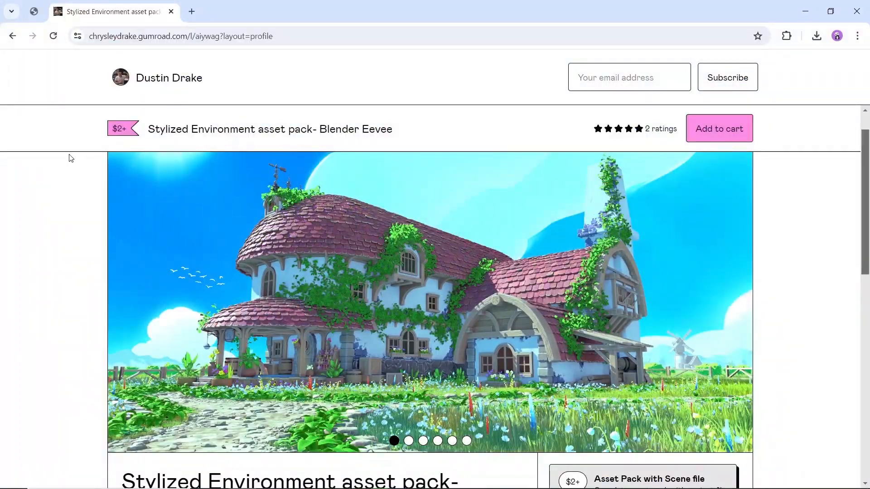
Step: Select the $0+ Asset Pack only option of the Stylized Environment pack
scroll(down, 3)
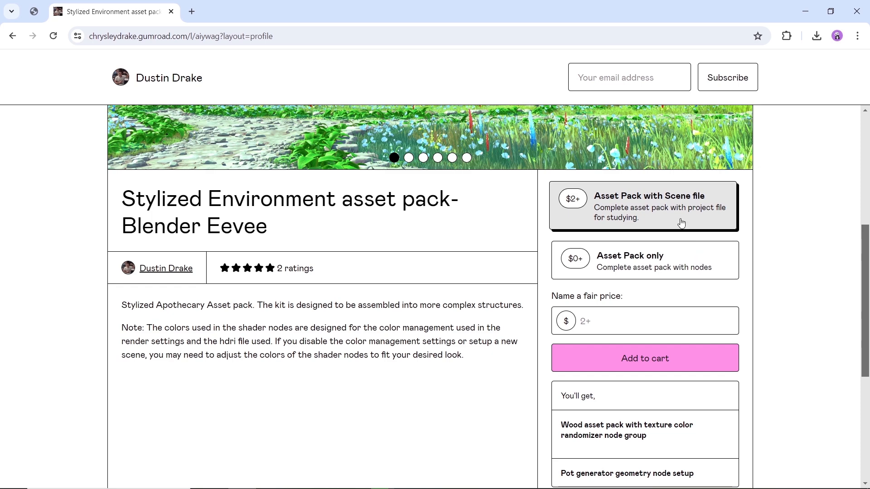
mouse_move(698, 222)
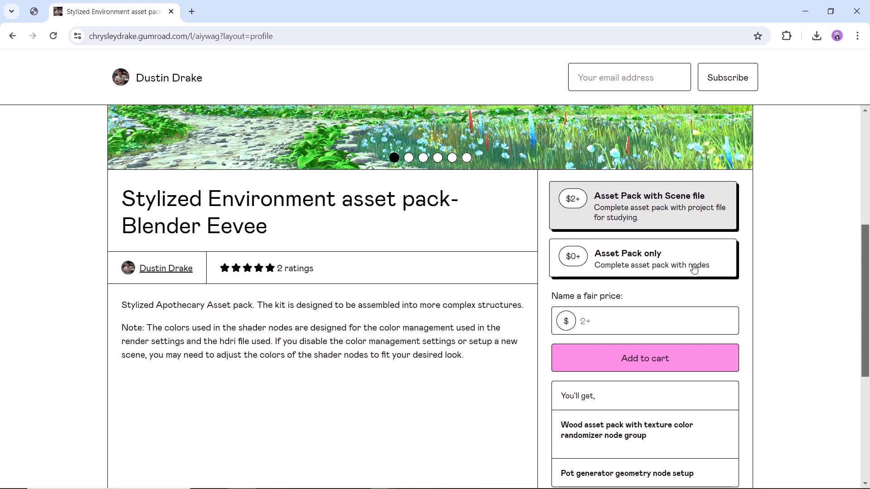
click(643, 259)
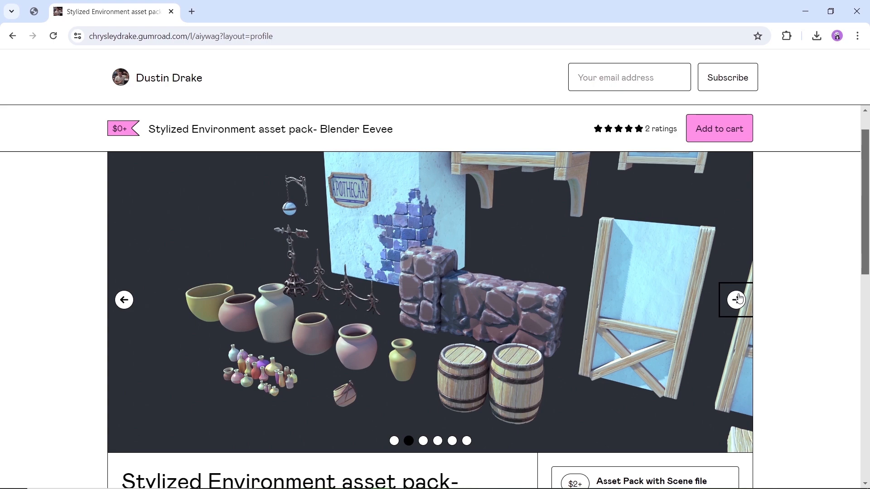
Step: Advance through four preview images of the Stylized Environment asset pack gallery
click(736, 299)
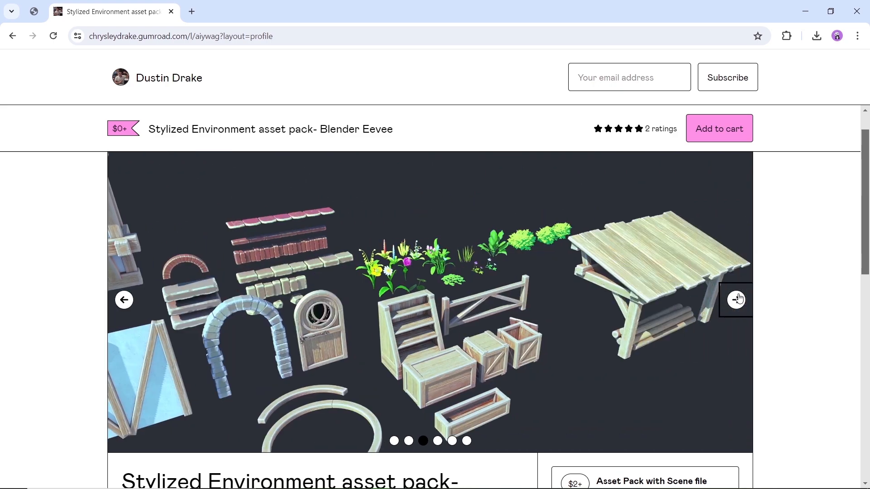
click(736, 300)
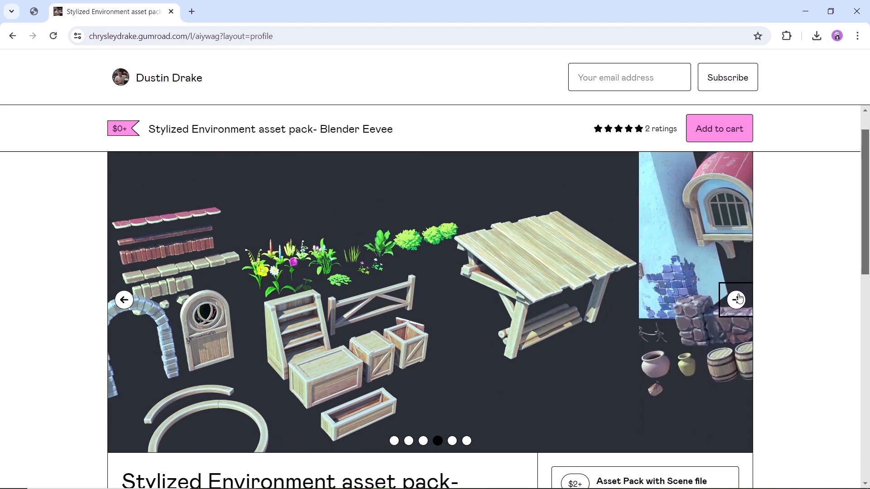
click(736, 300)
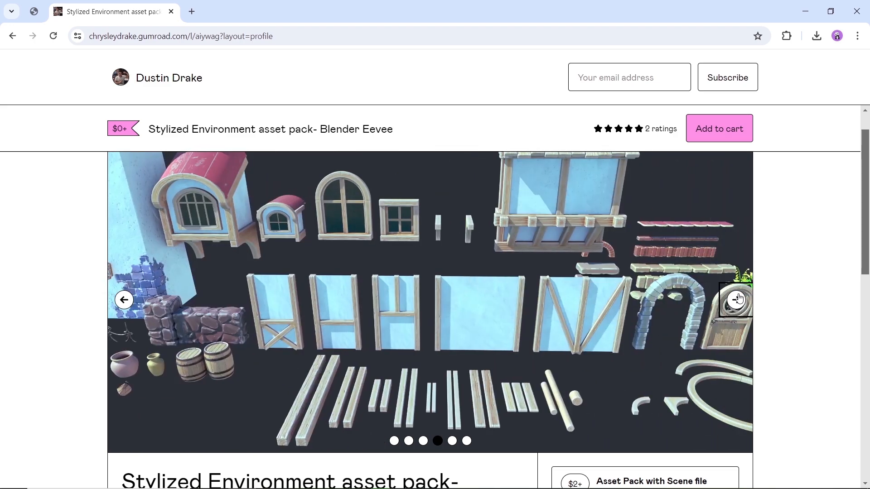
click(735, 300)
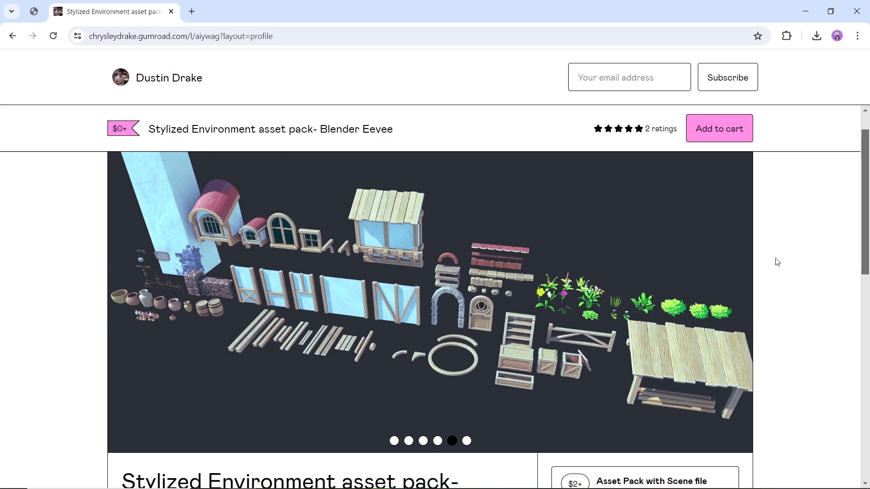
scroll(down, 3)
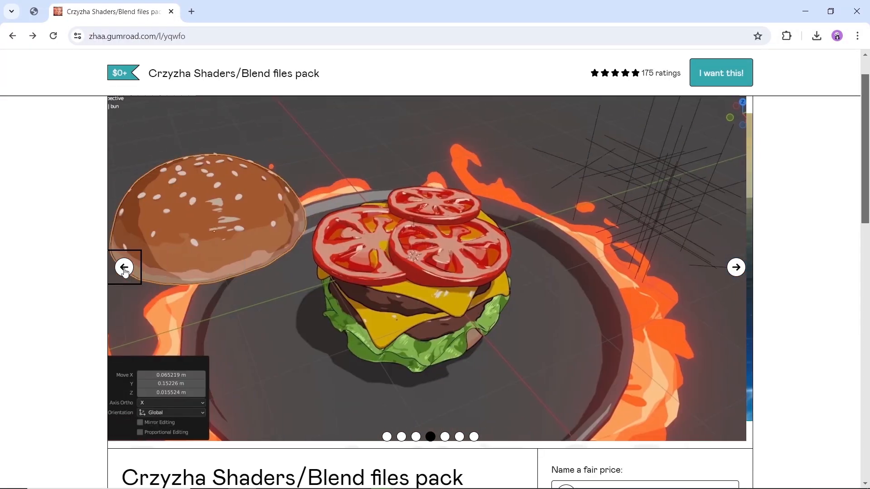
Step: Revisit earlier Crzyzha pack preview images and read its list of included files
click(124, 267)
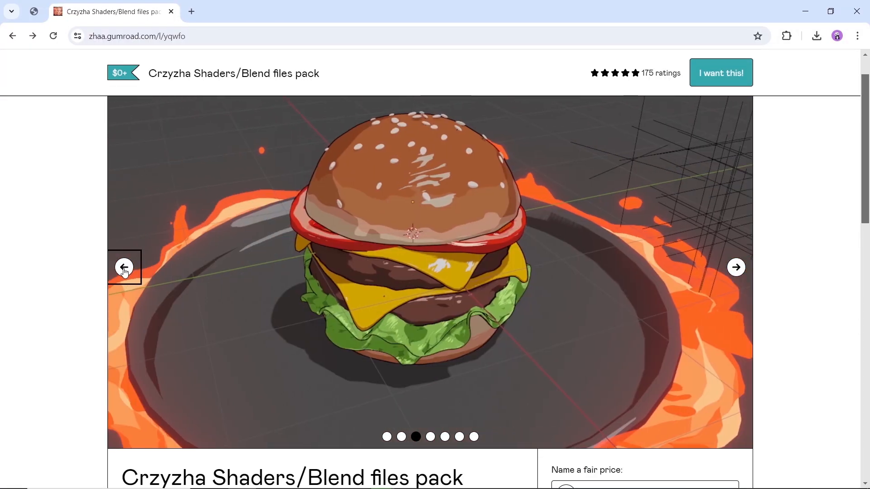
click(124, 268)
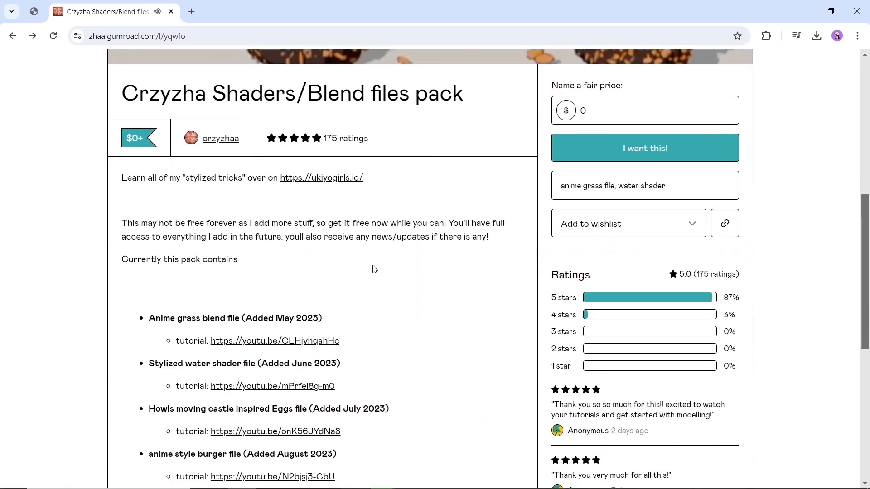
scroll(down, 3)
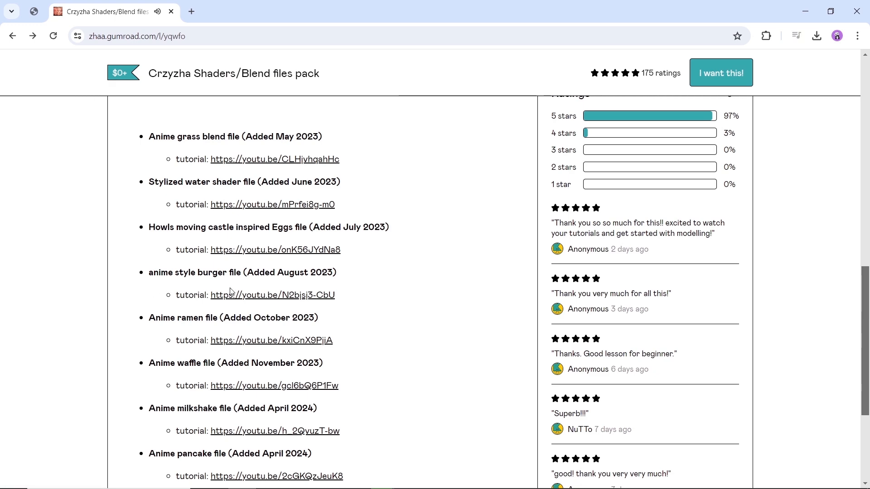
scroll(down, 3)
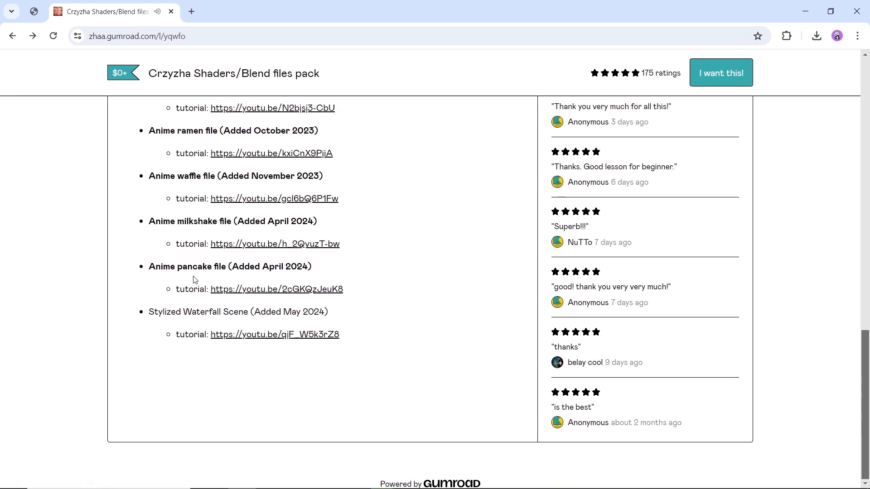
mouse_move(188, 314)
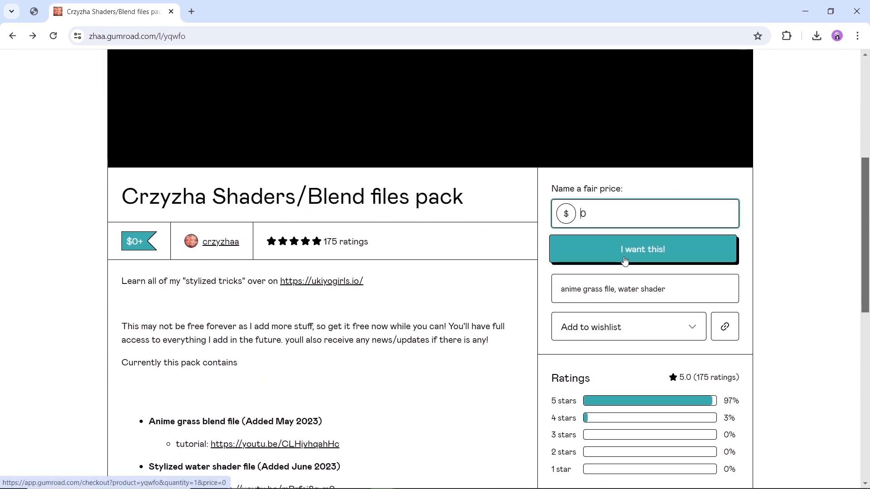
Step: Claim the Crzyzha Shaders pack via I want this! and Get, reaching its blend-file download list
click(642, 249)
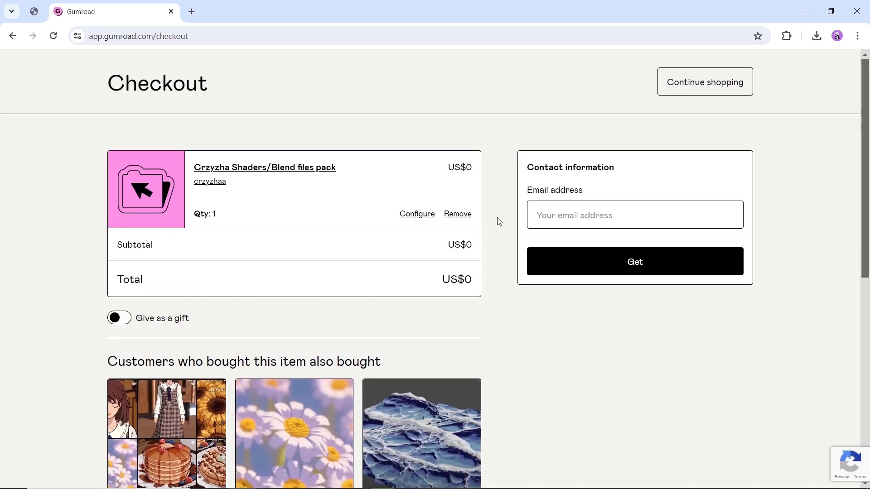
click(634, 261)
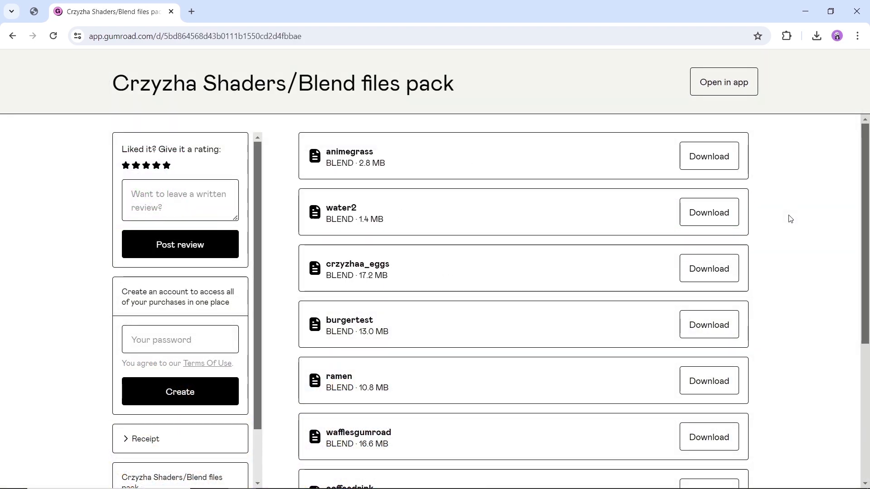
mouse_move(392, 171)
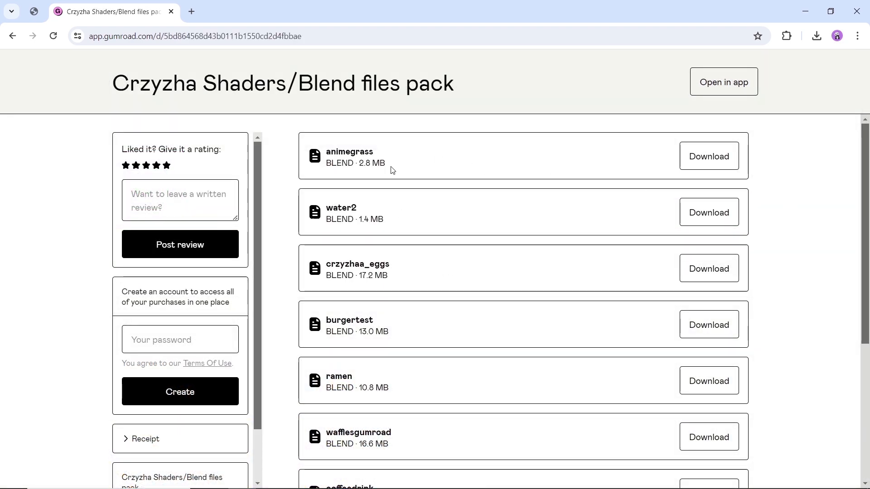
scroll(down, 3)
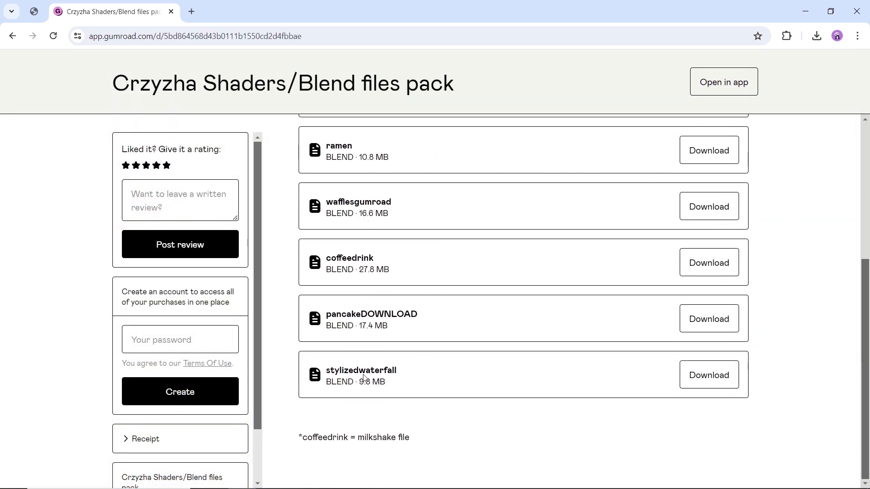
mouse_move(709, 372)
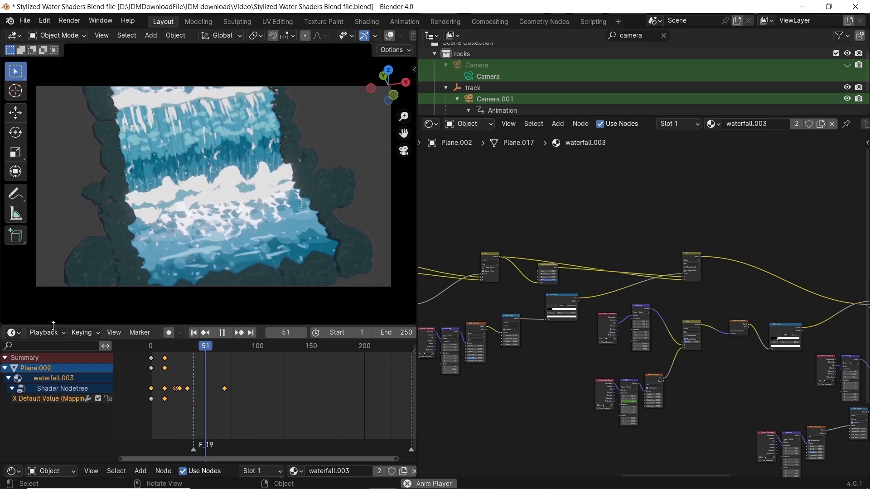
Step: Play the waterfall scene animation, select the bubble plane, and show the GeometryNodes building file
click(44, 332)
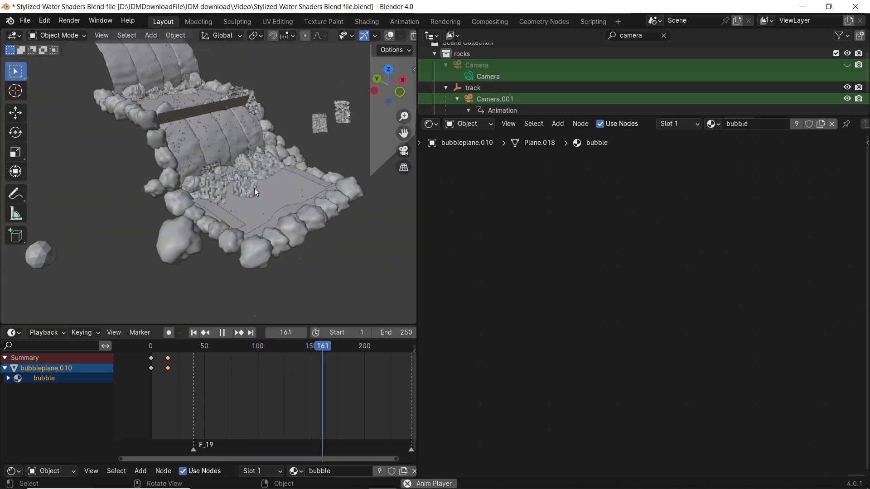
click(221, 332)
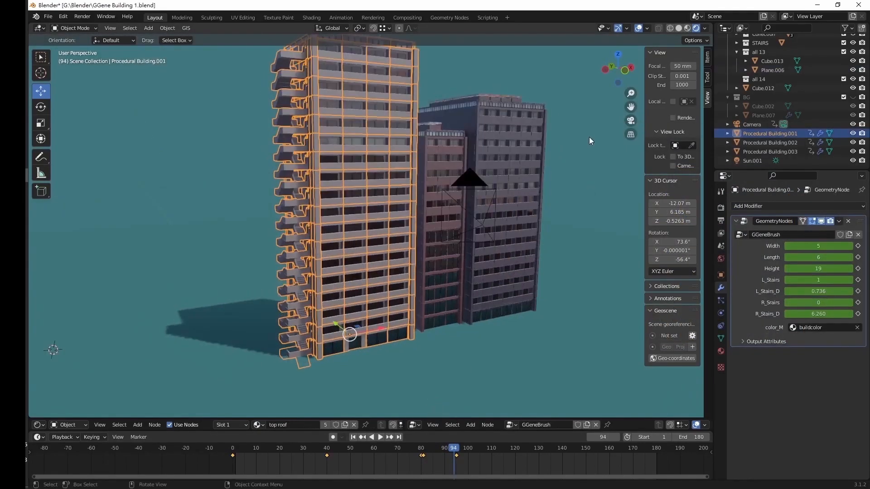
drag(826, 245, 804, 246)
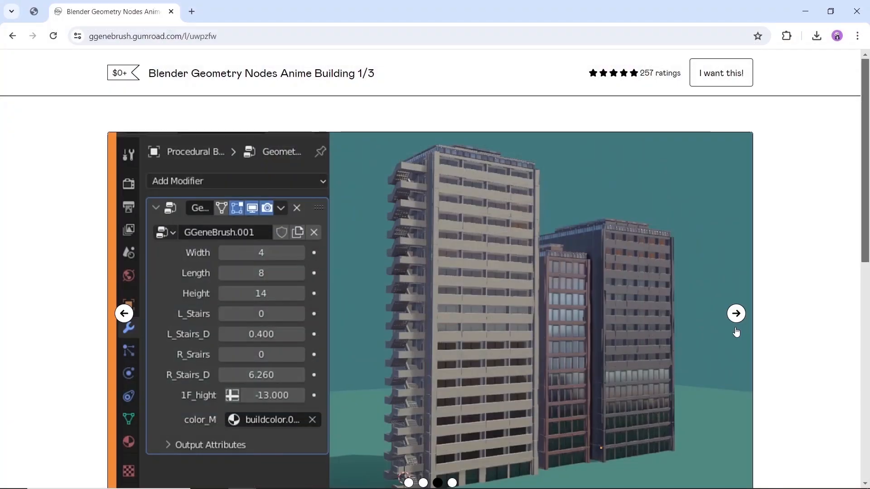
Step: View the last preview image and description of the Anime Building 1/3 pack
click(735, 313)
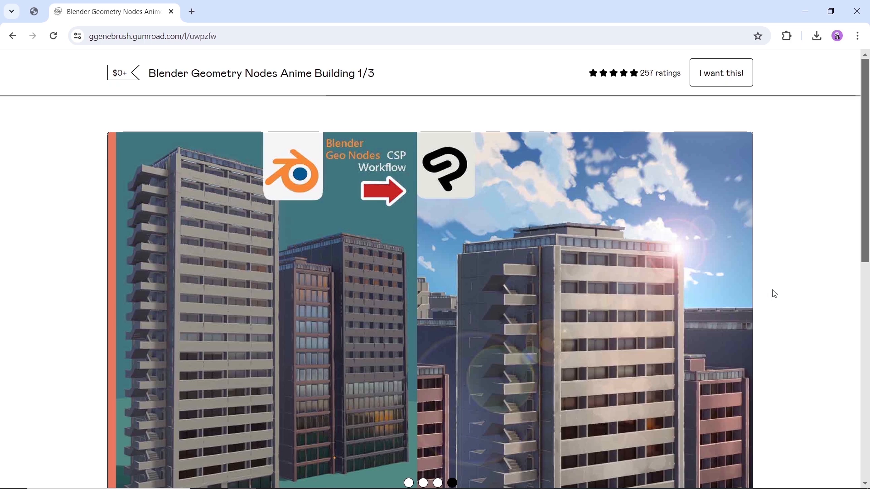
scroll(down, 3)
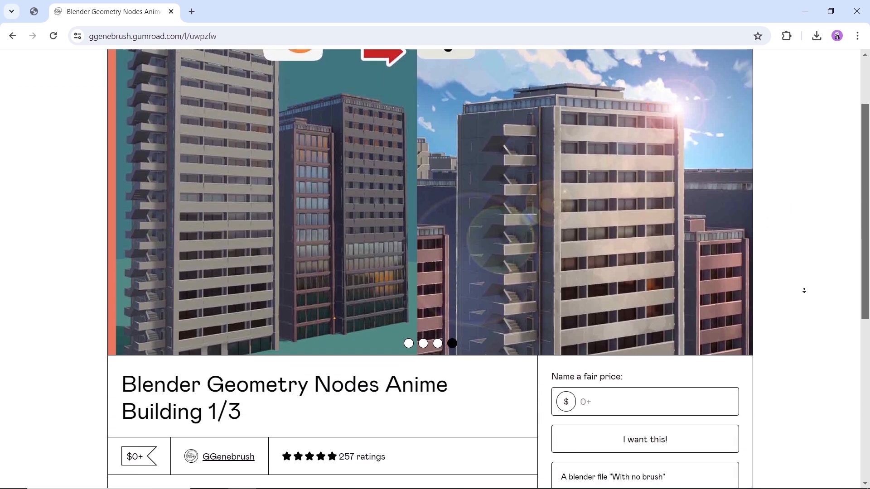
scroll(down, 3)
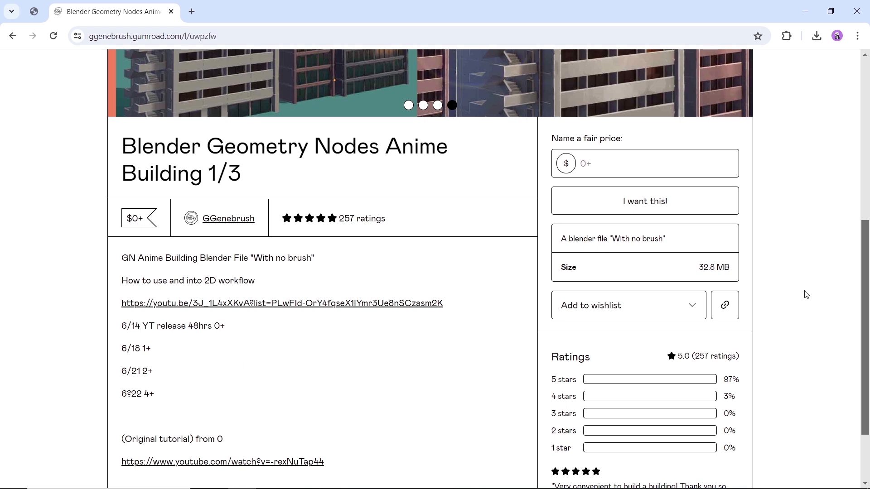
mouse_move(427, 307)
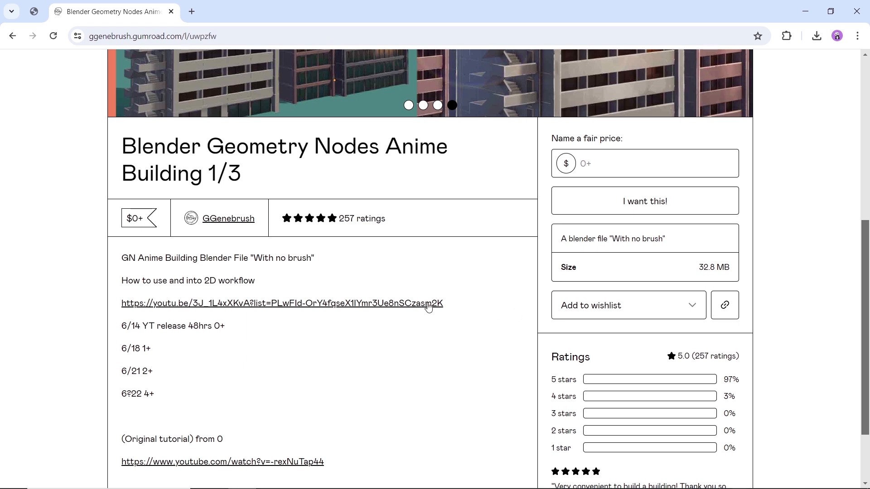
mouse_move(434, 306)
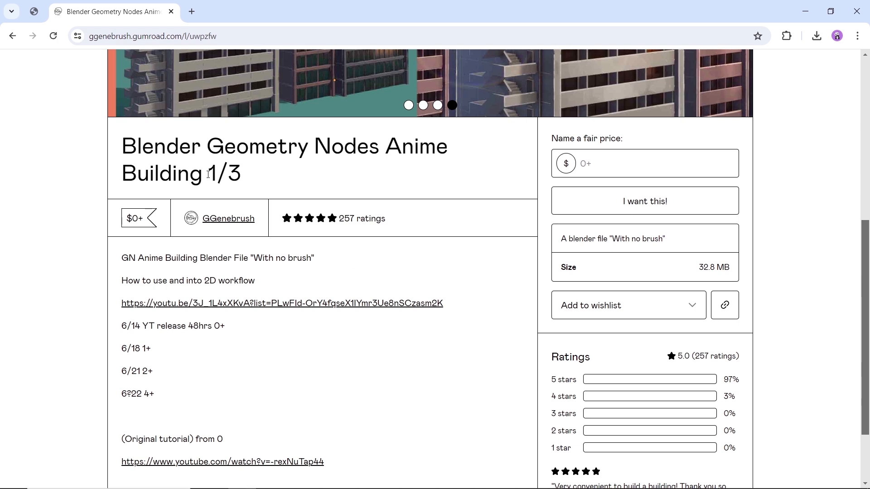
Step: Highlight '1/3' in the title and go to the GGenebrush storefront
double_click(223, 173)
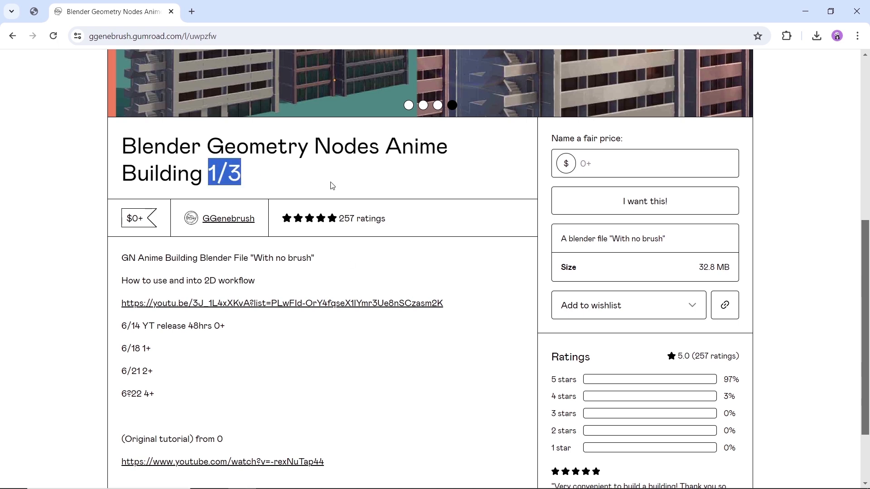
click(227, 218)
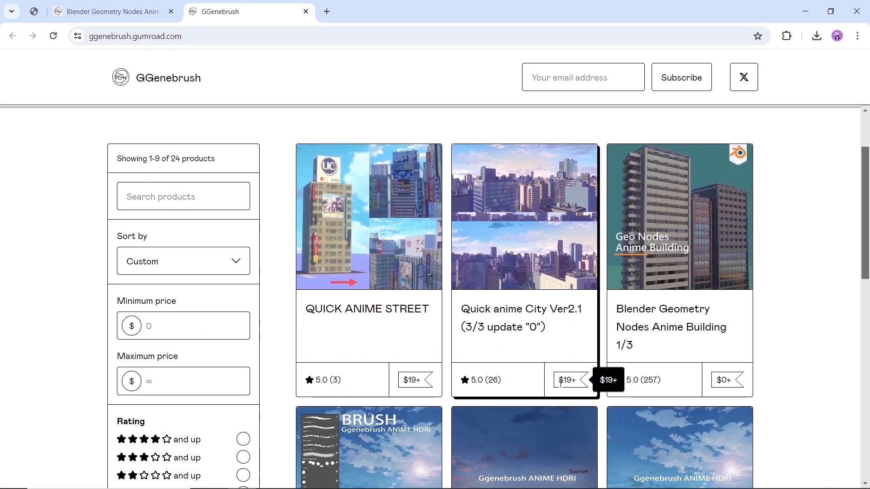
mouse_move(715, 360)
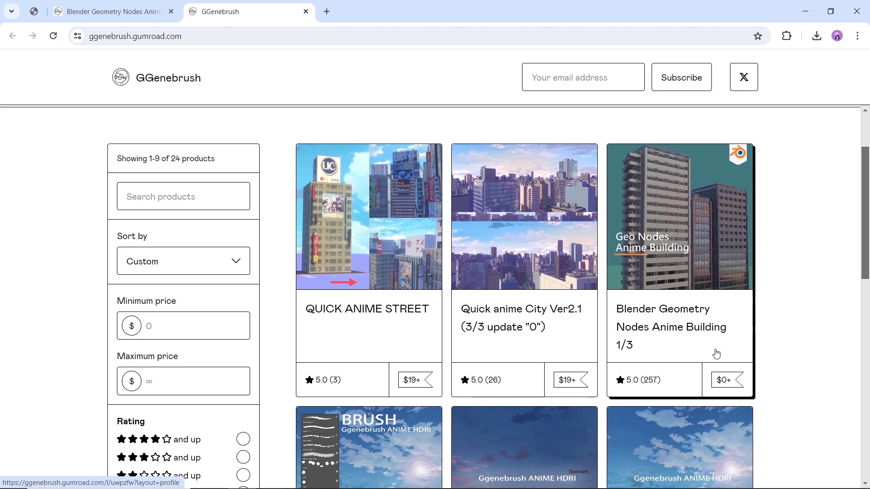
Step: Scroll the GGenebrush store past the anime sky HDRIs and Clip Studio Paint brushes
scroll(down, 3)
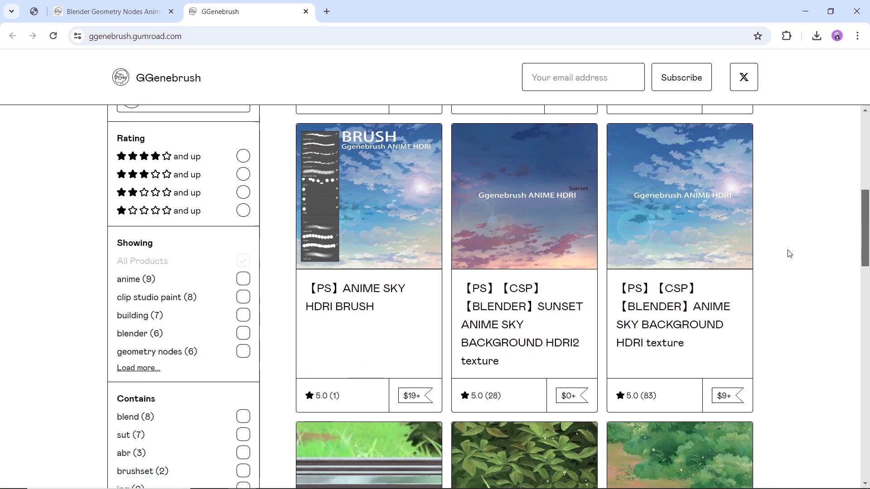
mouse_move(575, 297)
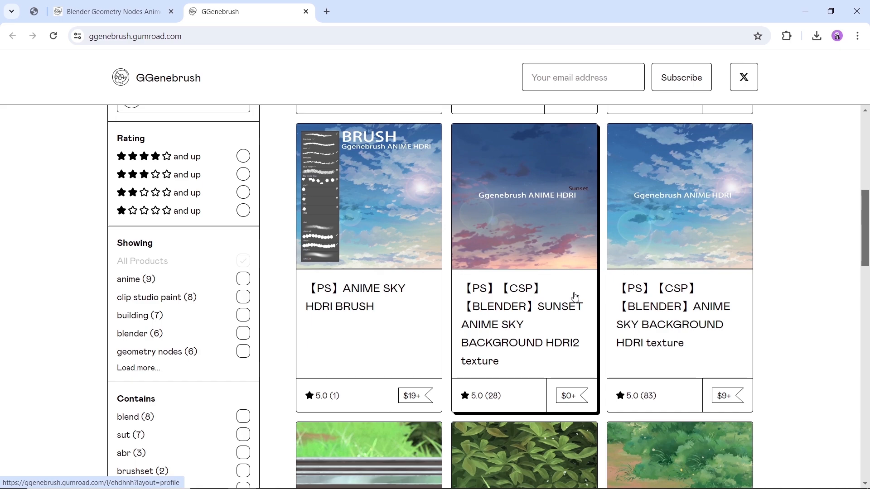
scroll(down, 3)
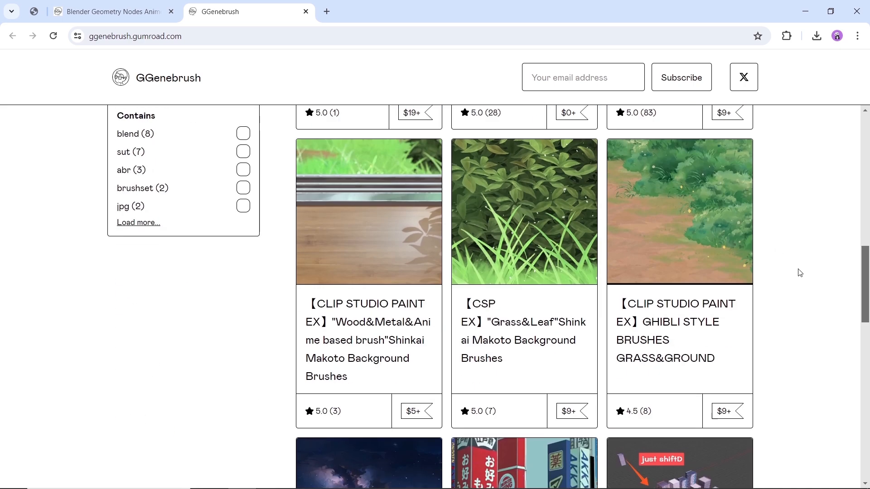
scroll(down, 3)
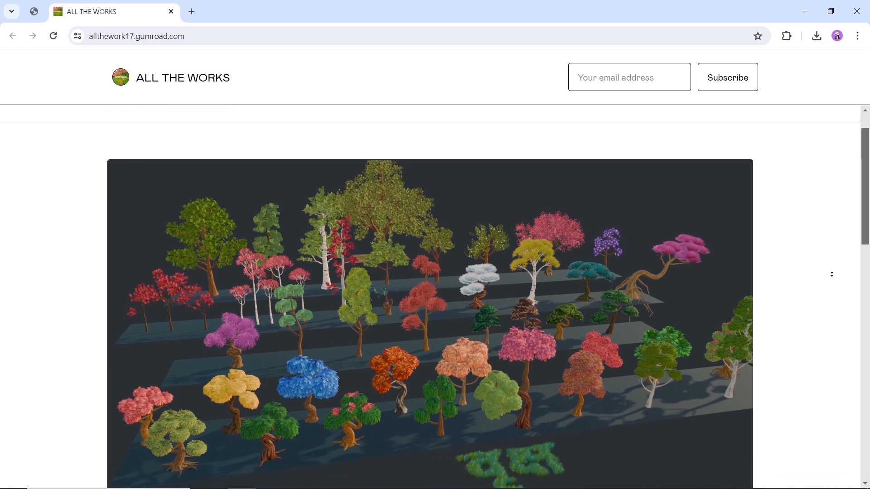
Step: Enter a fair price of $0 for the VRIKSH stylized tree generator
scroll(down, 3)
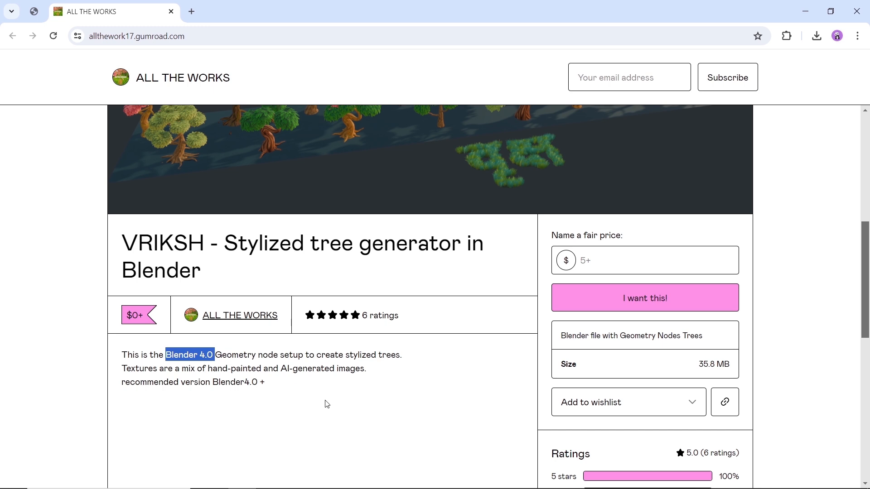
mouse_move(315, 378)
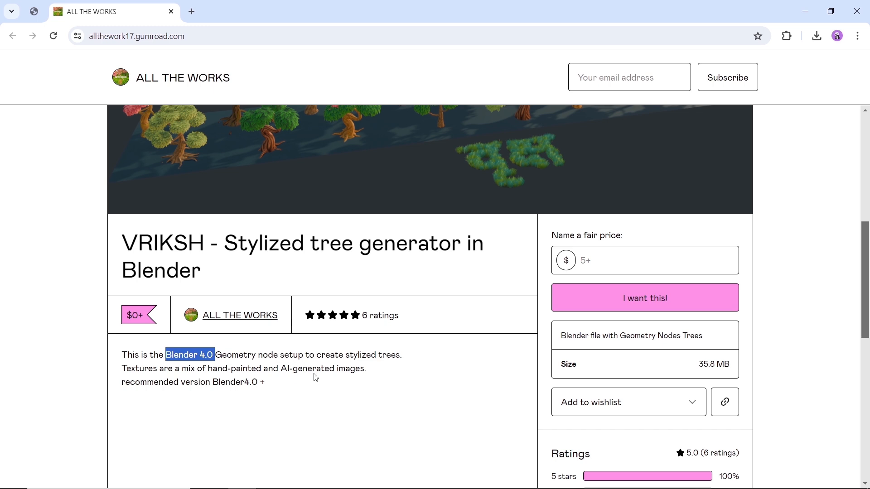
mouse_move(328, 382)
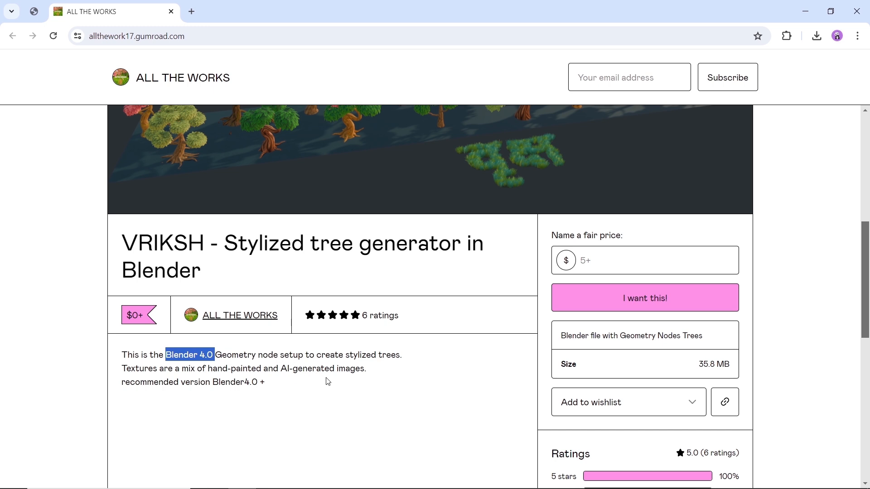
click(643, 260)
text(0)
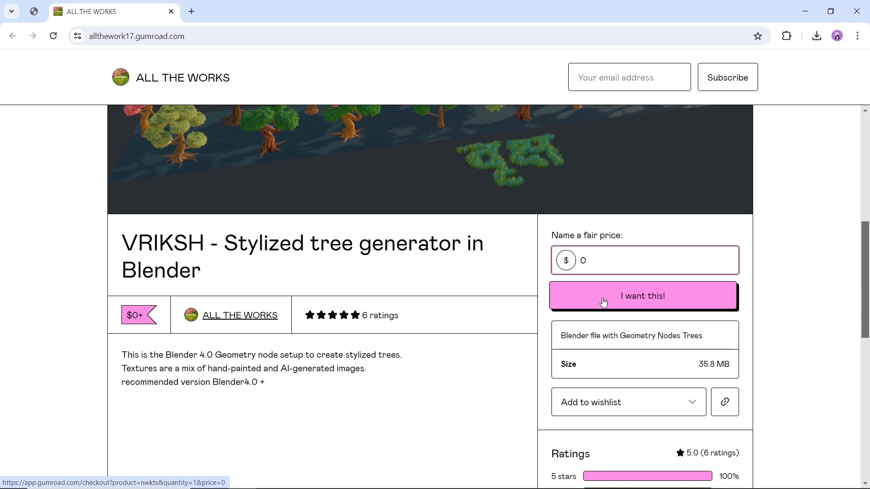
scroll(down, 3)
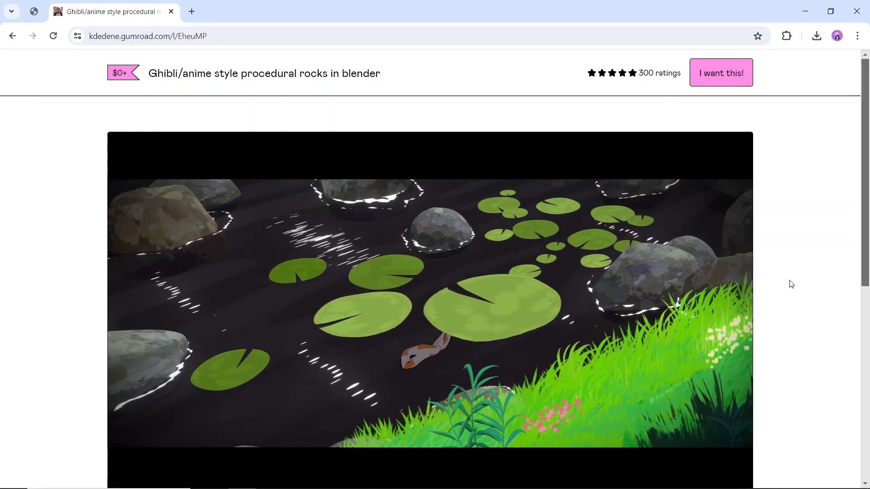
Step: Scroll the Ghibli/anime style procedural rocks product page toward the creator link
scroll(down, 3)
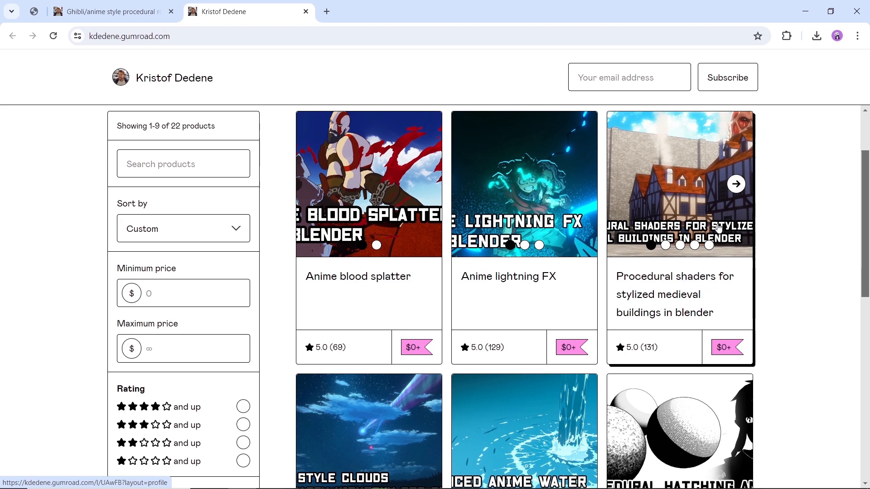
mouse_move(784, 291)
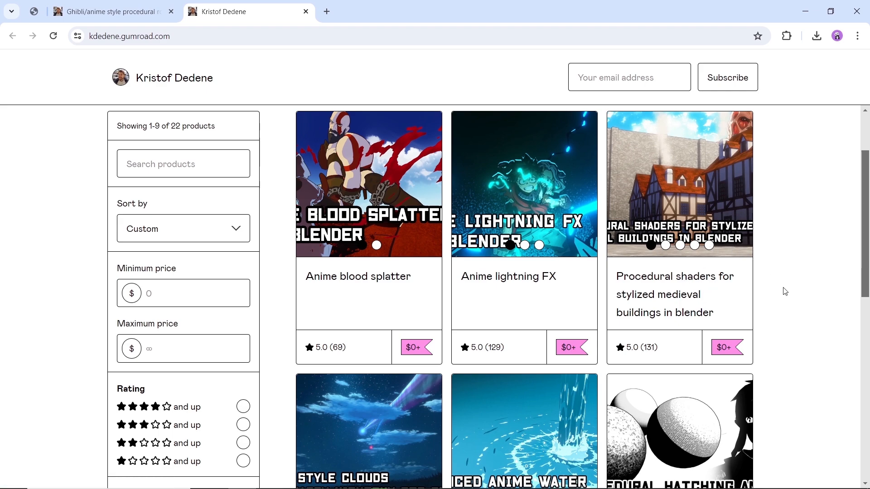
Step: Scroll Kristof Dedene's product grid from Anime blood splatter down to the Ghibli cloud products
scroll(down, 3)
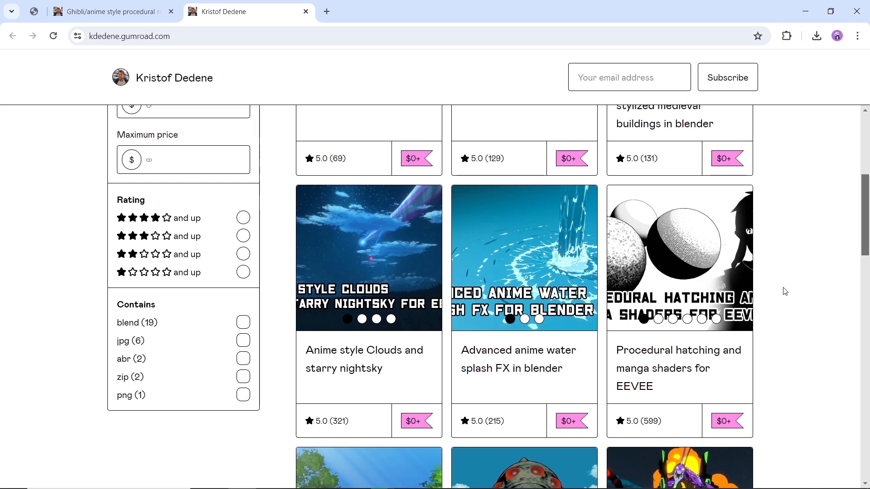
scroll(down, 3)
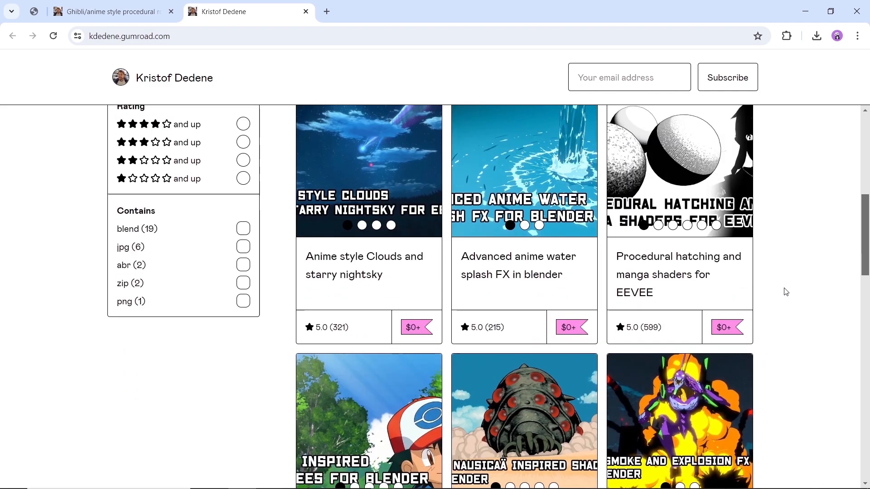
scroll(down, 3)
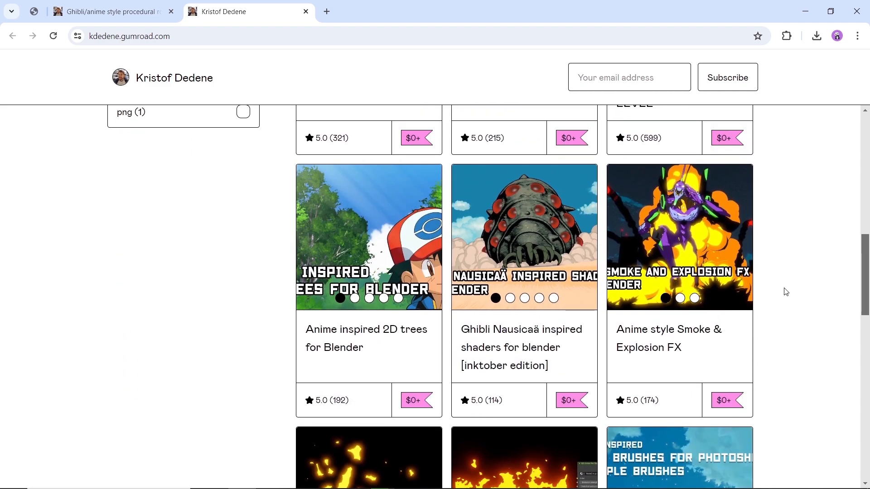
scroll(down, 3)
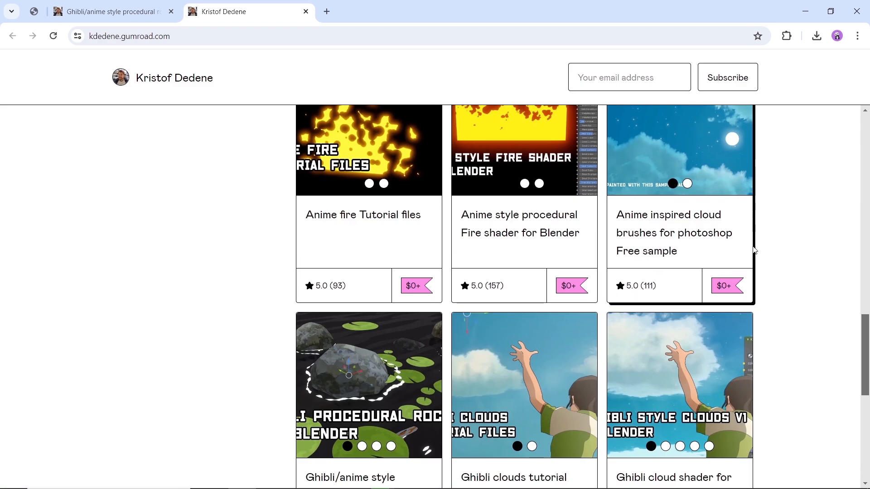
scroll(down, 3)
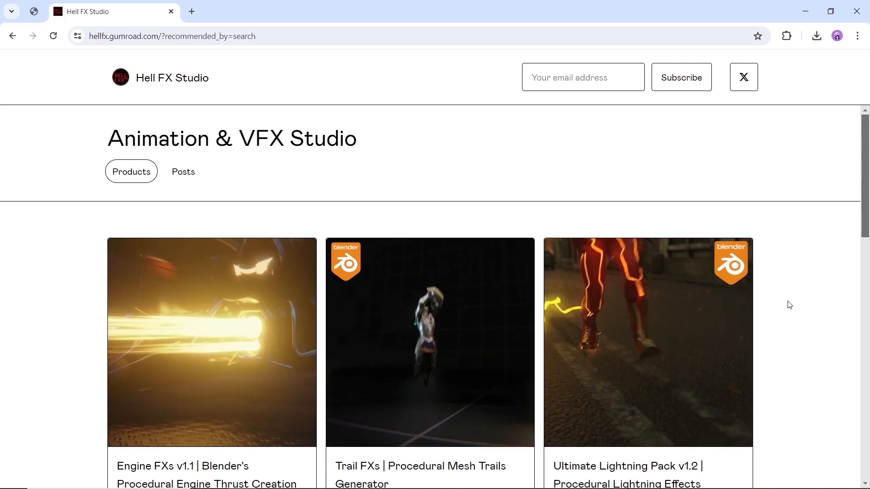
Step: Scroll Hell FX Studio's store listing of animation and VFX products
scroll(down, 3)
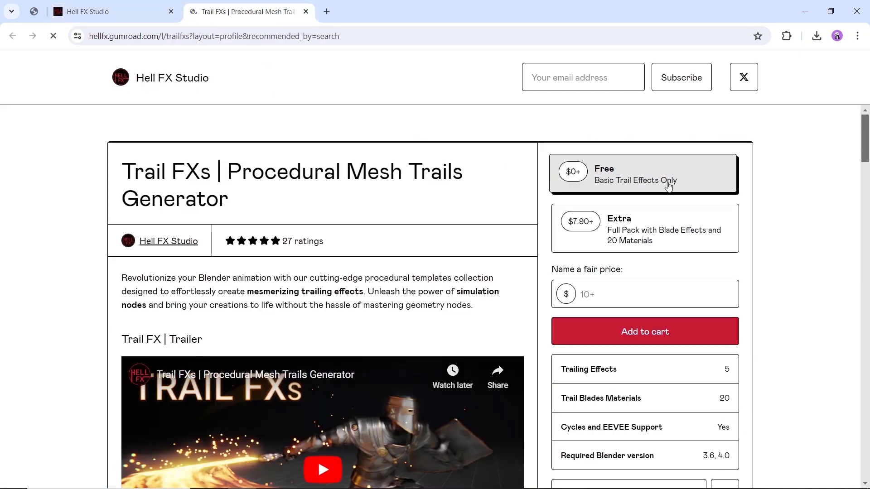
mouse_move(610, 198)
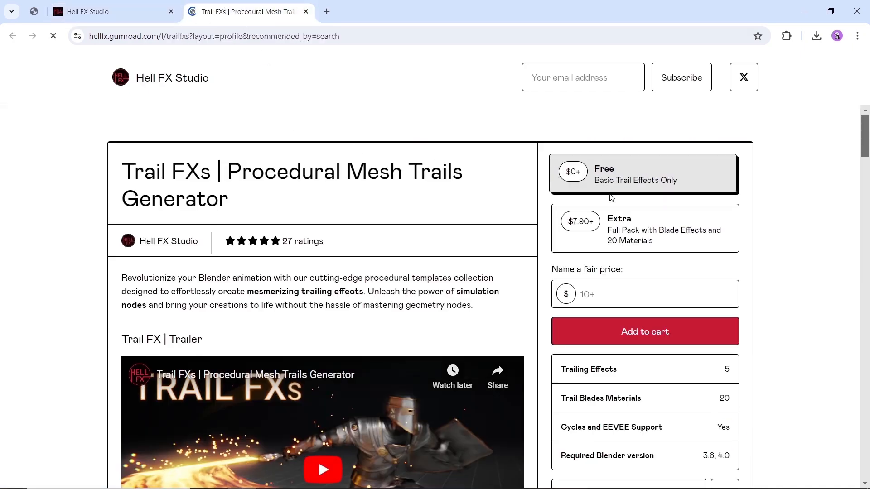
Step: Reach the Trail FXs Free tier and highlight its '3 Basic Trail Effects' entry
scroll(down, 3)
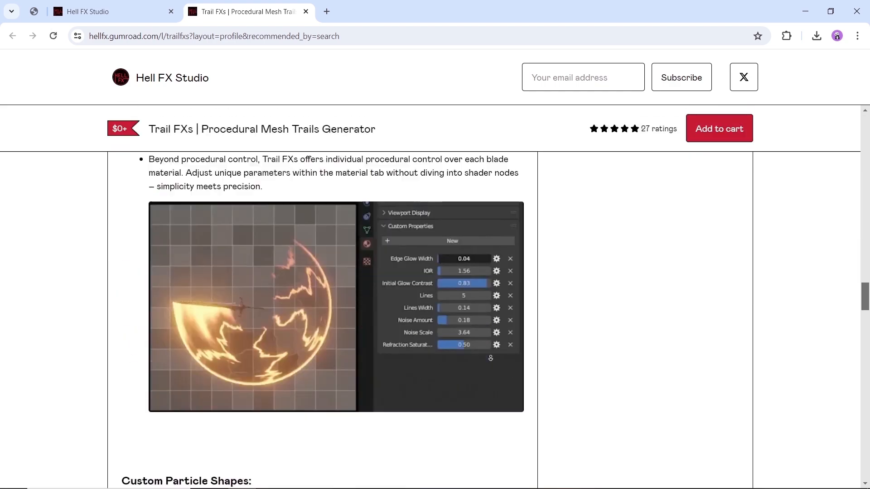
scroll(down, 3)
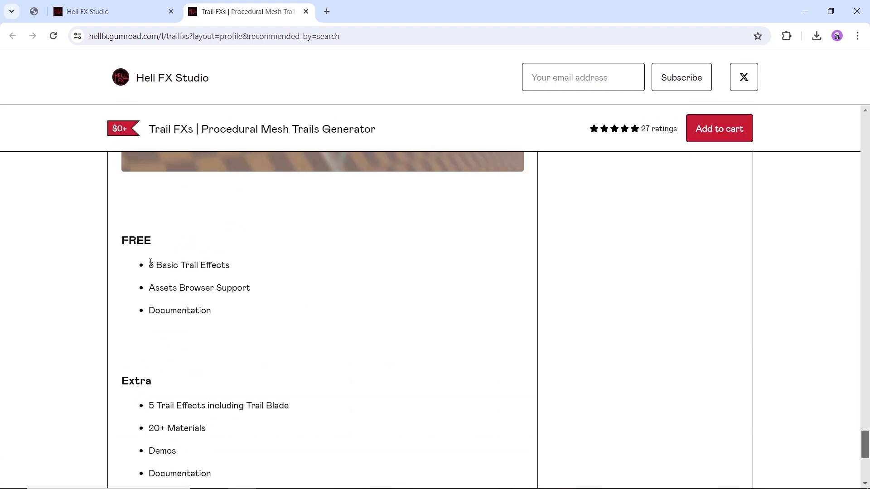
drag(149, 264, 228, 264)
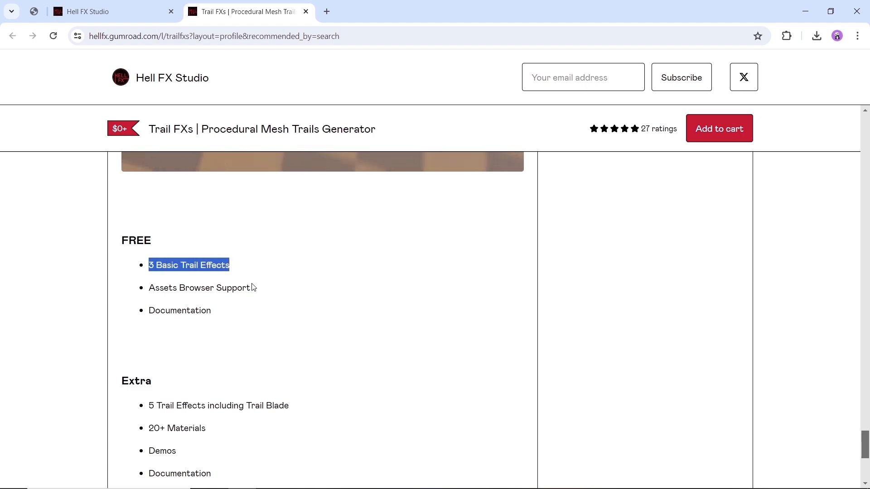